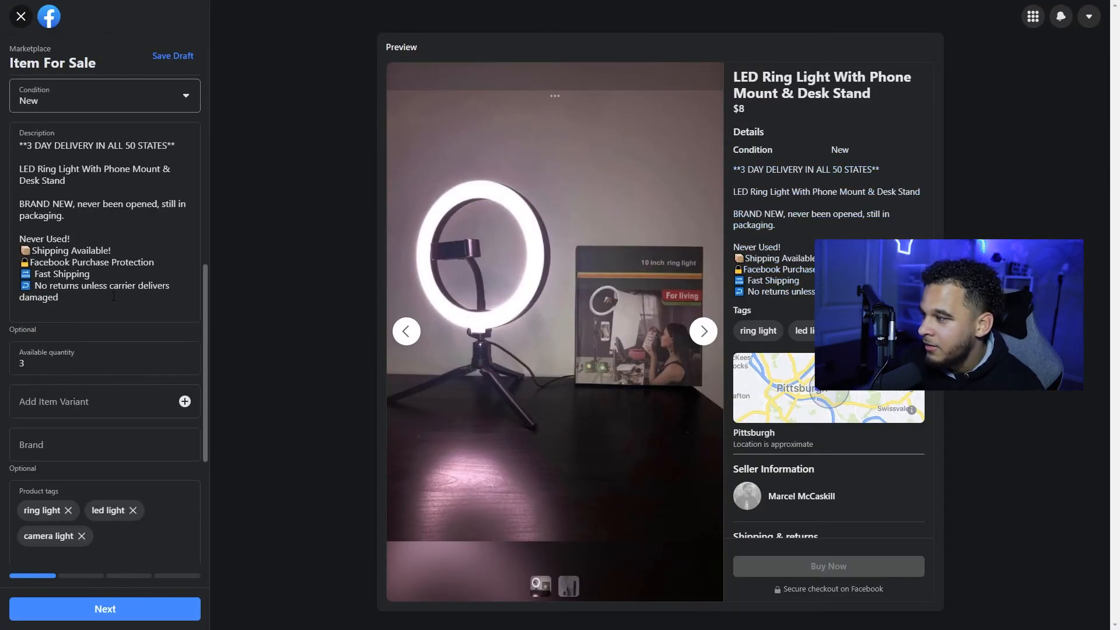
- Add the line "$20 for local pickup." to the description below the brand-new note
click(104, 215)
text($)
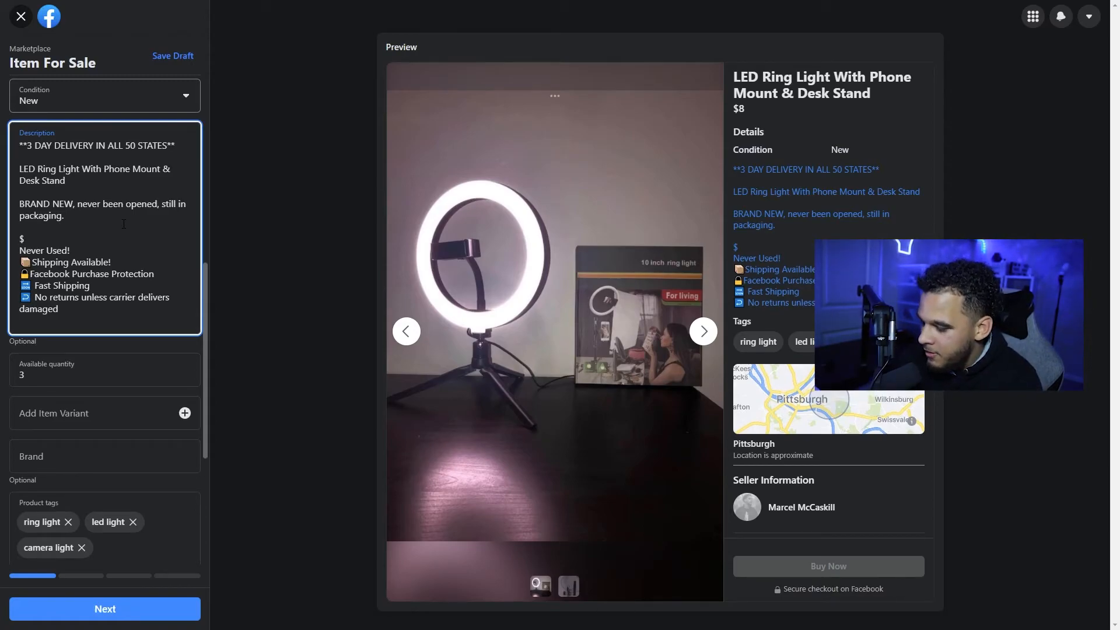
text(20 for local pickup.)
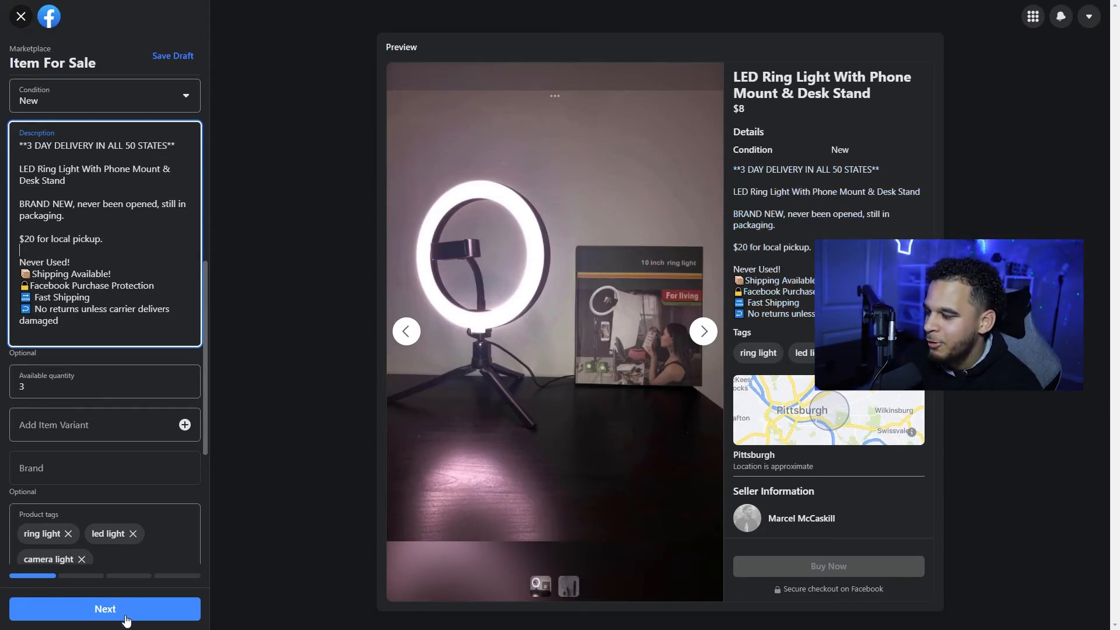
- Advance to Delivery method with shipping and local pickup, $12 base rate, free shipping off
click(104, 609)
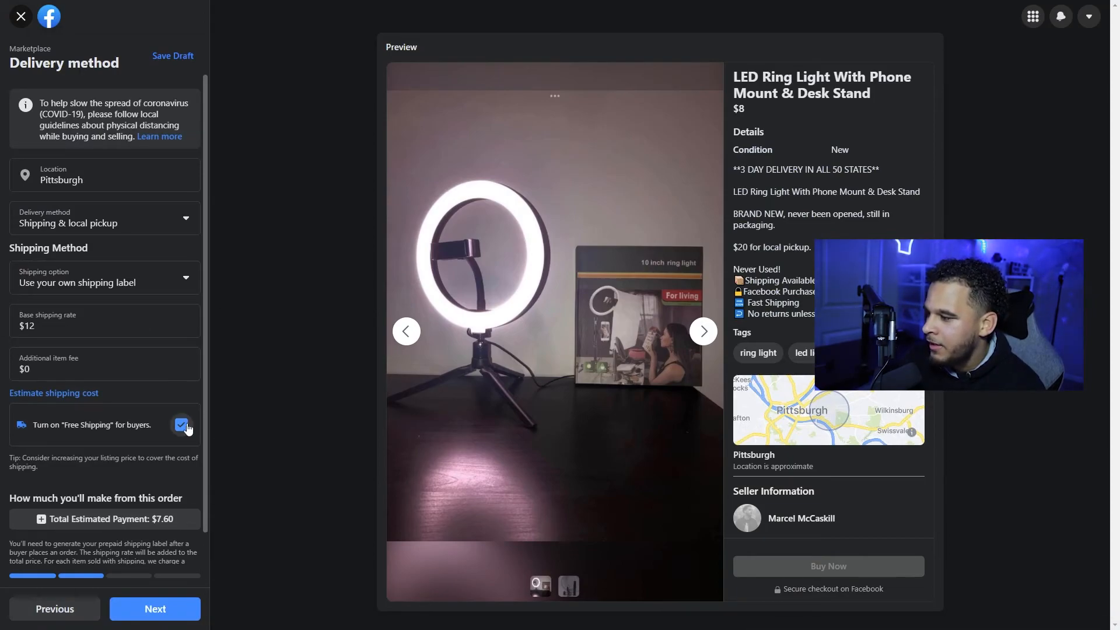
click(180, 425)
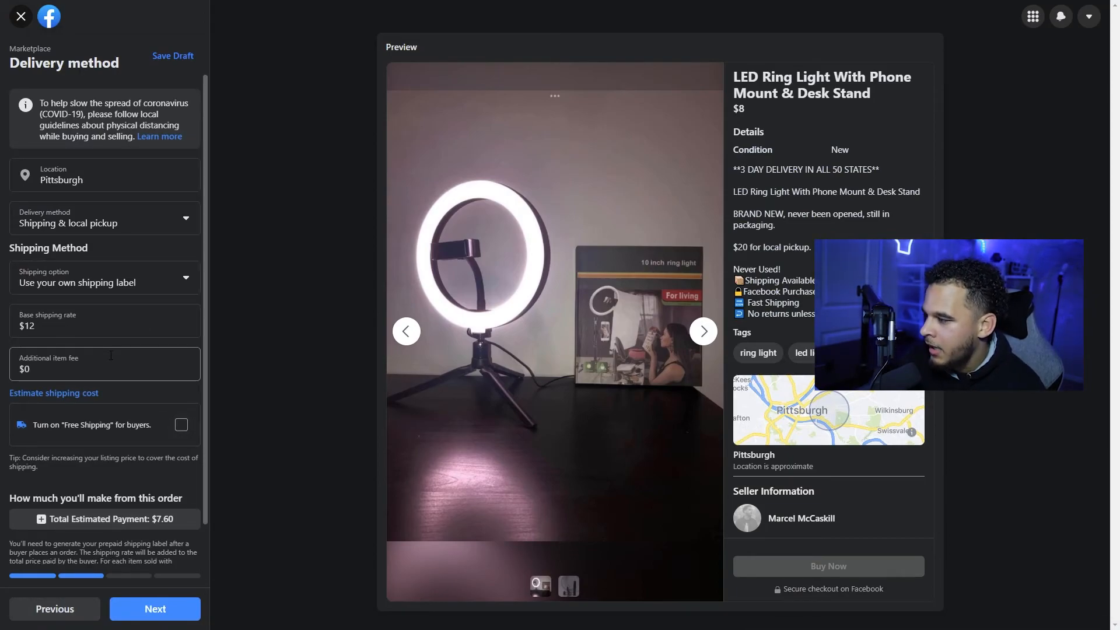